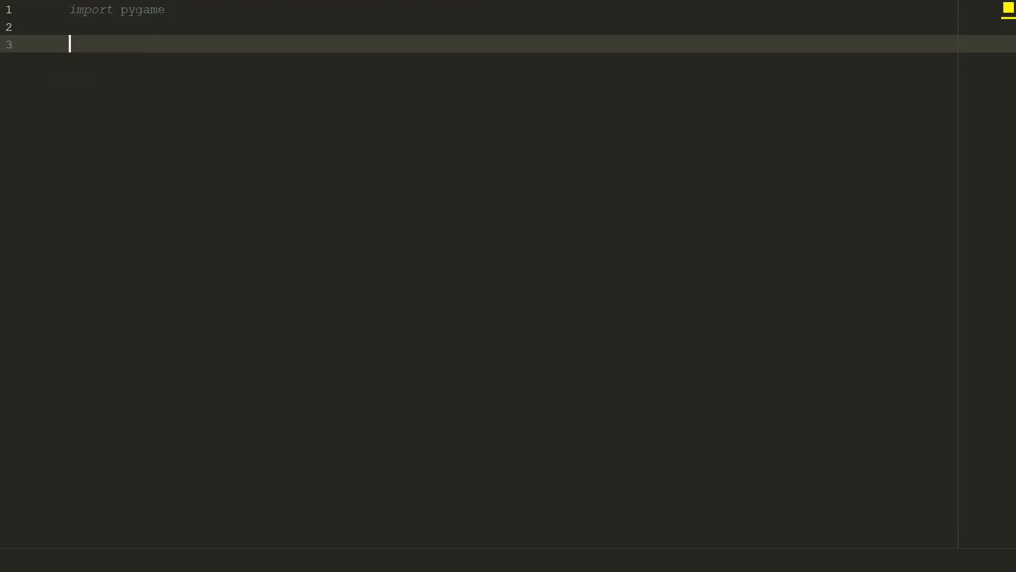
Step: Initialise pygame and define white and black = (0, 0, 0) colour tuples
type("pygame.init()")
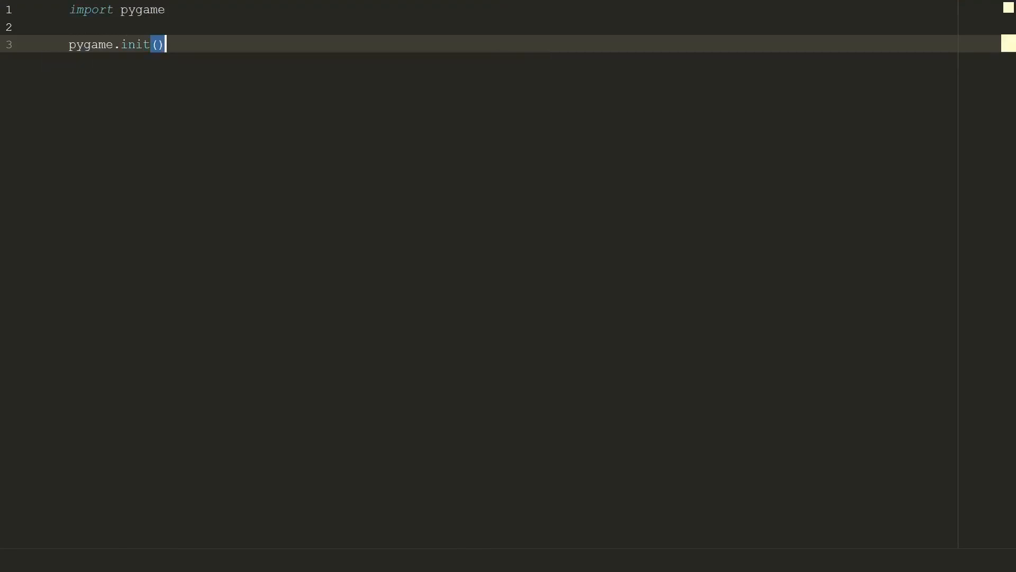
key("Enter")
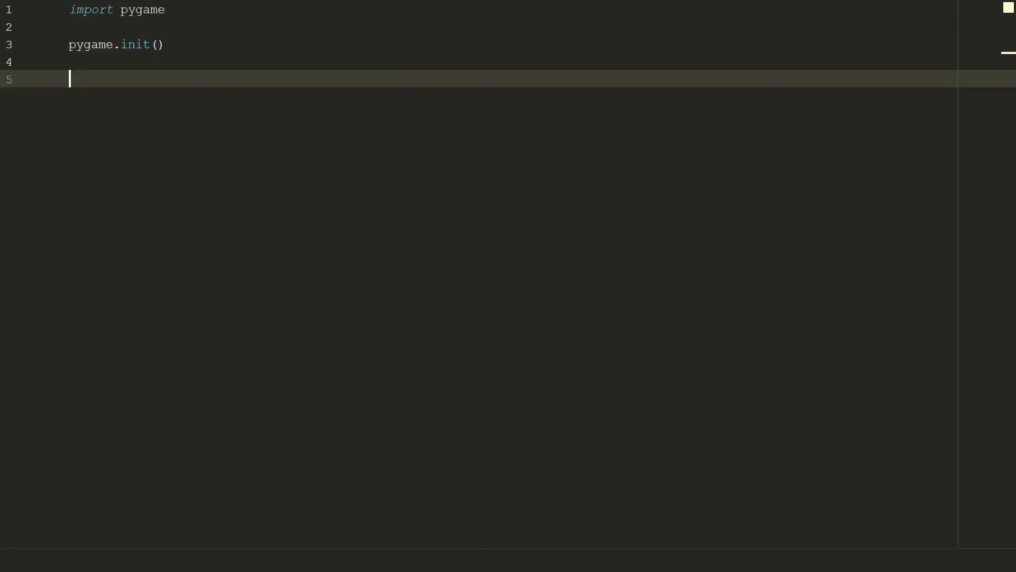
type("white = (255, 255, 255")
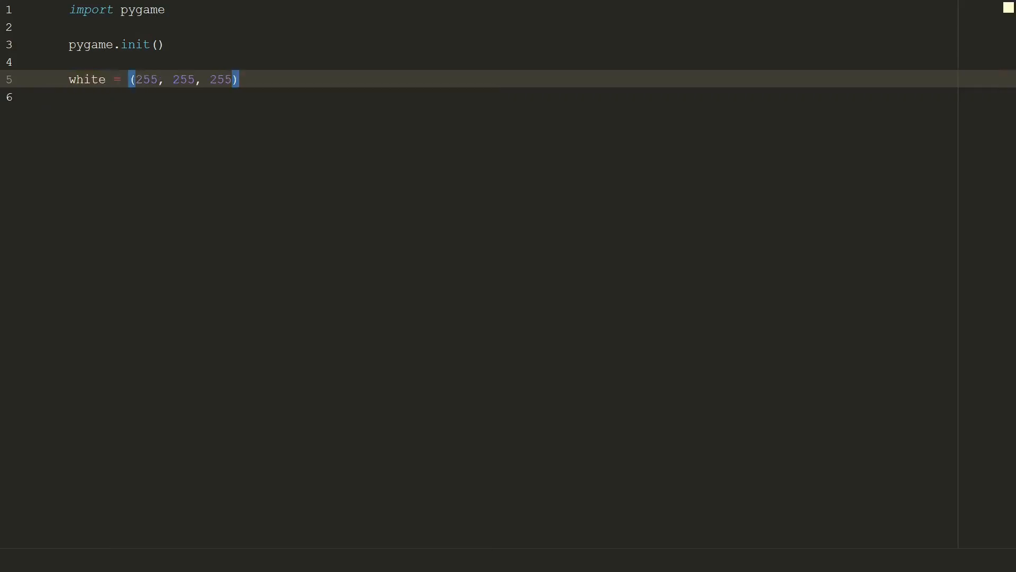
type("black = (0, 0, 0)")
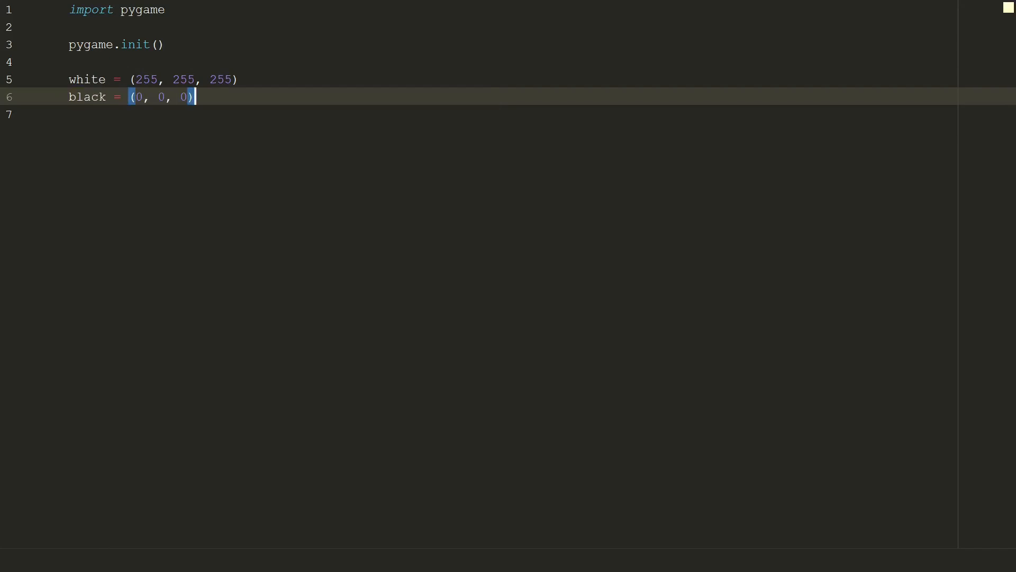
key("Enter")
type("WIDTH = 1920")
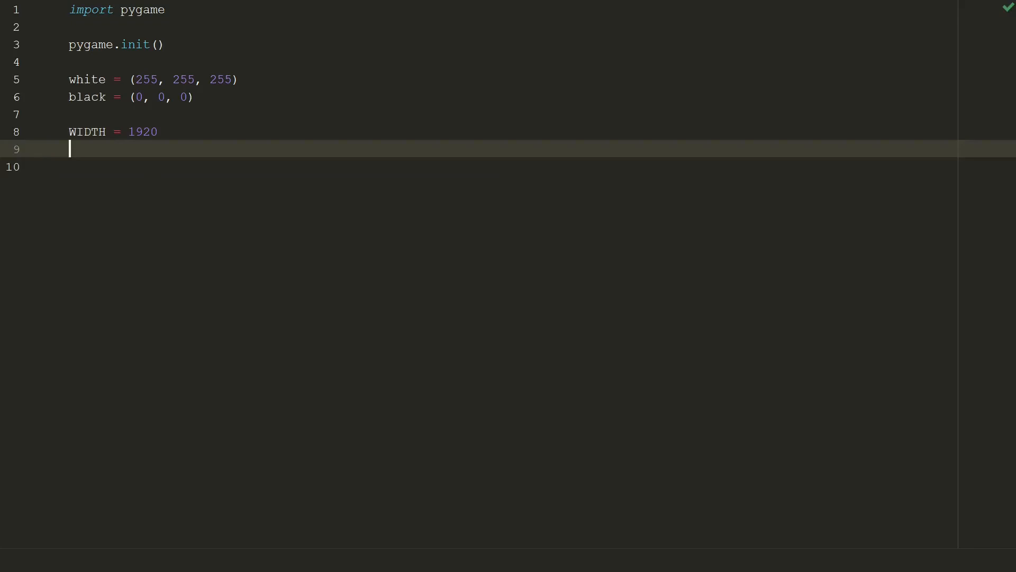
Step: Define WIDTH/HEIGHT = 1080 and create screen with pygame.display.set_mode((WIDTH, HEIGHT))
type("HEIGHT = 1080")
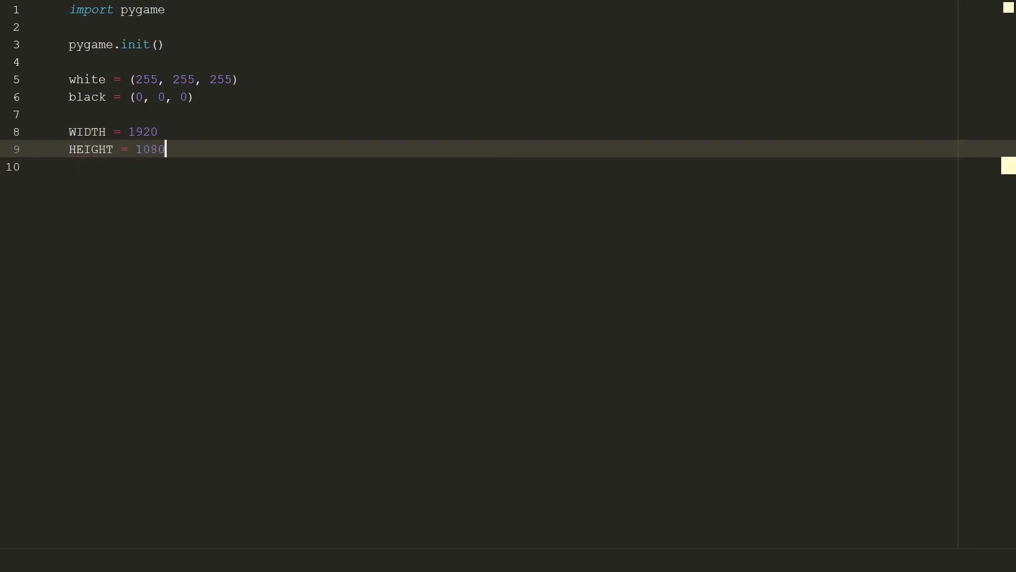
key("Enter")
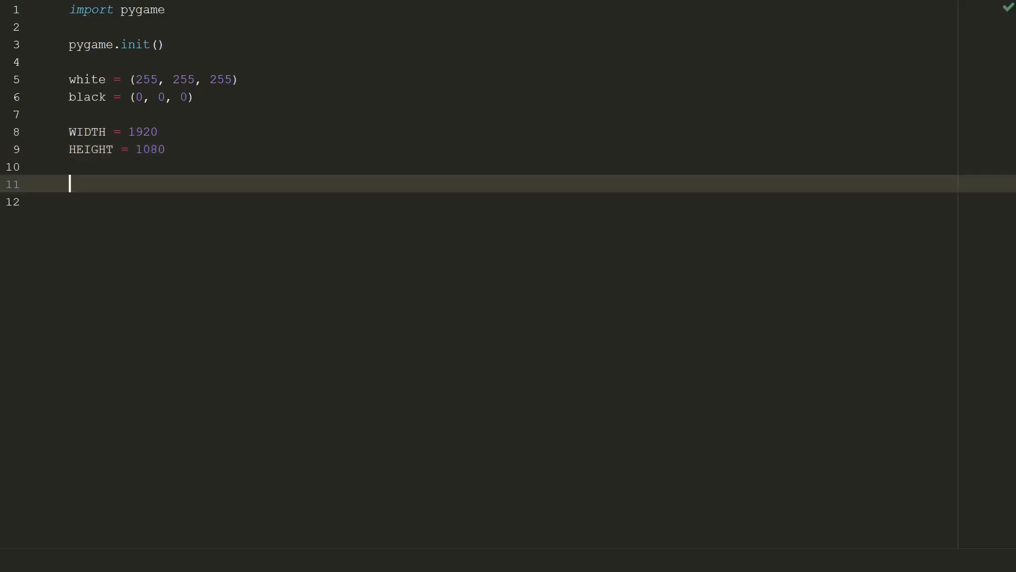
type("screen = pygame.display.set_mode((")
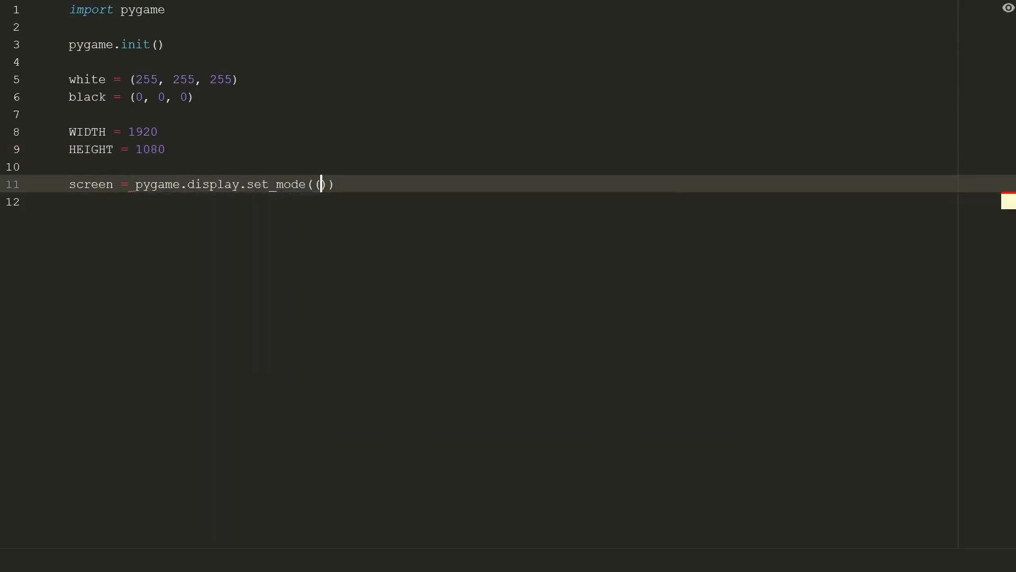
type("(WIDTH, HEIGHT")
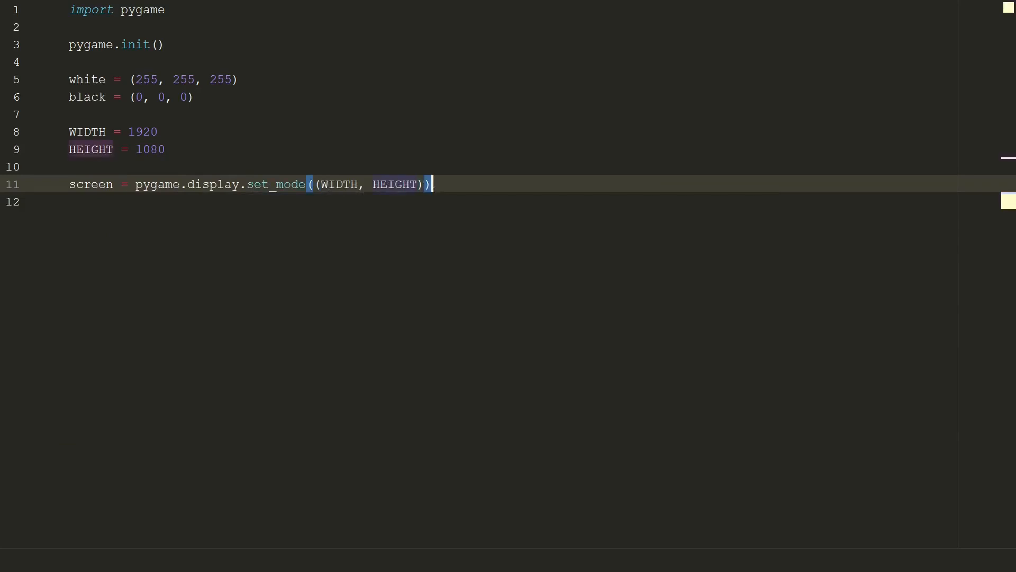
key("Enter")
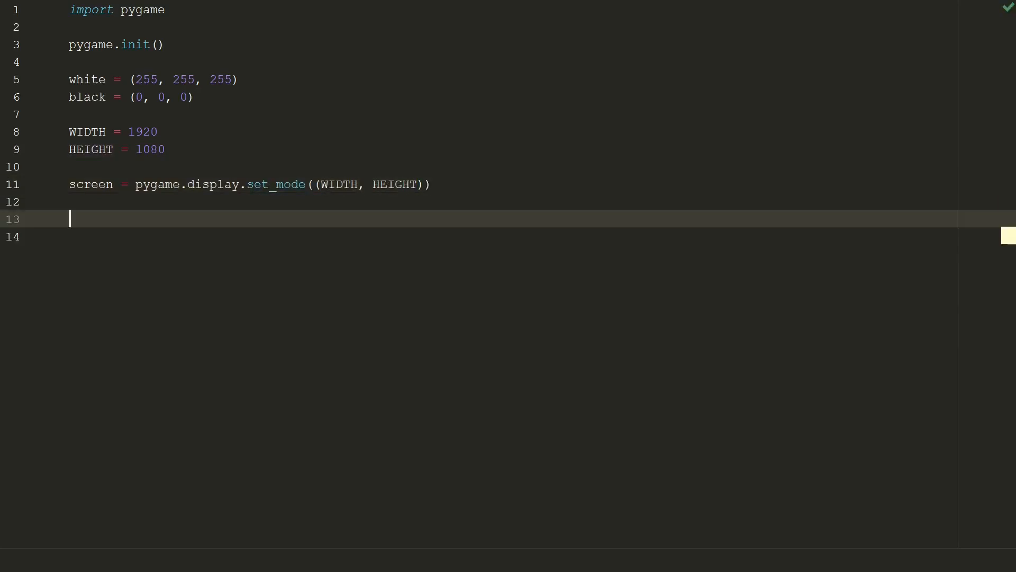
Step: Add display_surface with a commented FULLSCREEN alternative and set the window caption to 'Donut'
type("display_surface = pygame.display.set_mode((WIDTH, HEIGHT")
left_click(478, 236)
type("# display_surface = pygame.display.set_mode((")
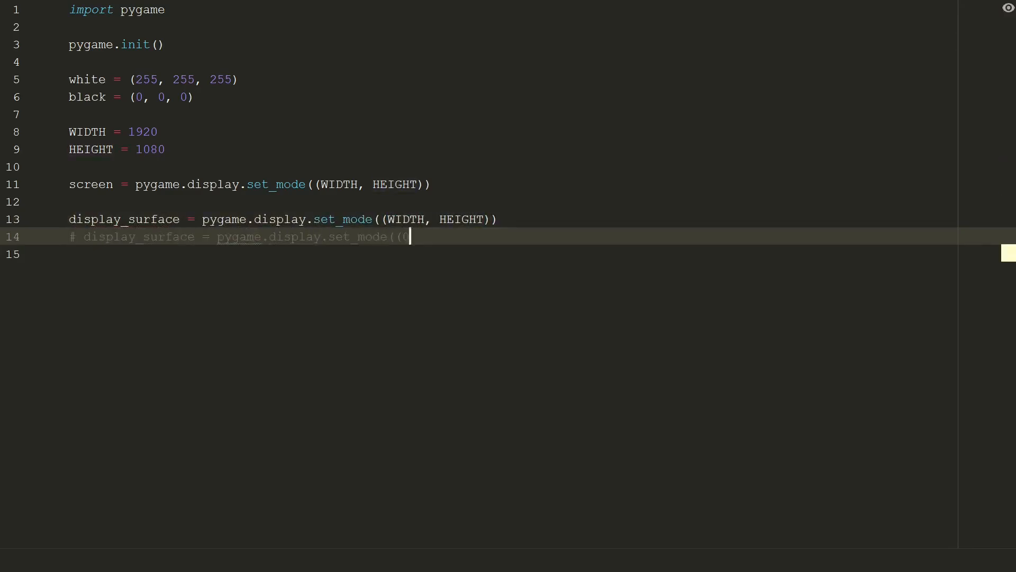
type("0, 0), pygame.FULLSCREEN)")
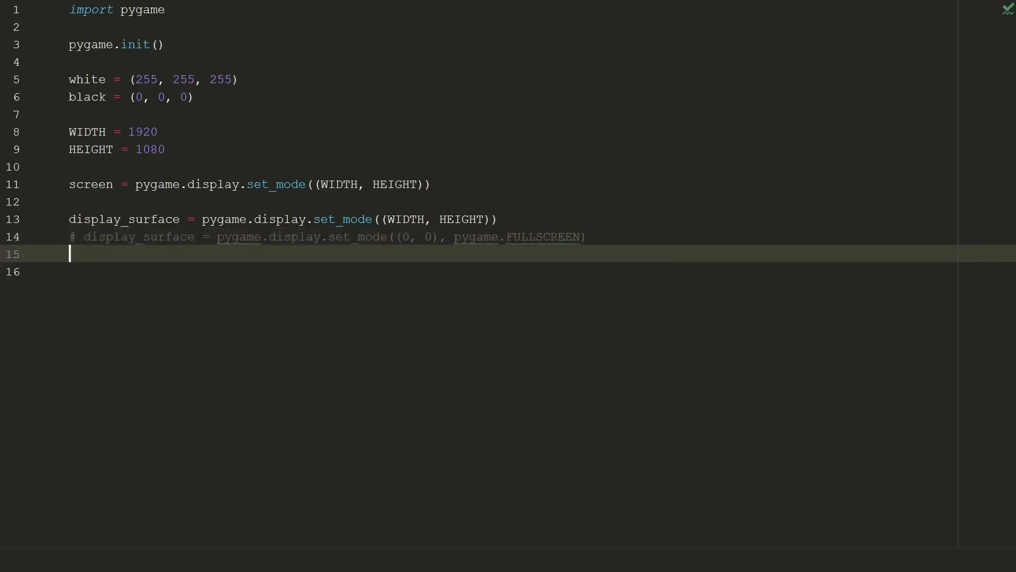
type("pygame.display.set_caption('Donut')")
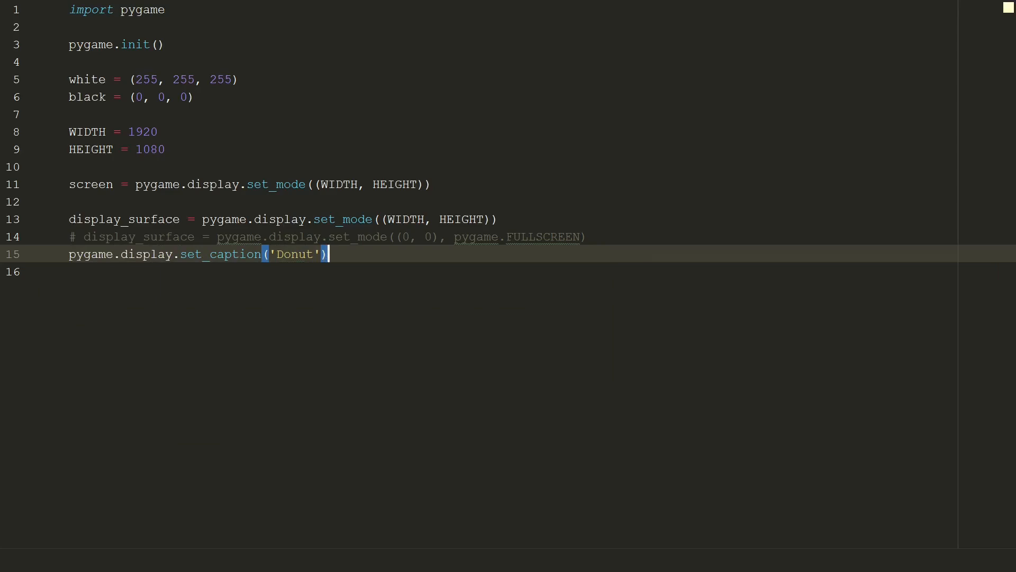
key("Enter")
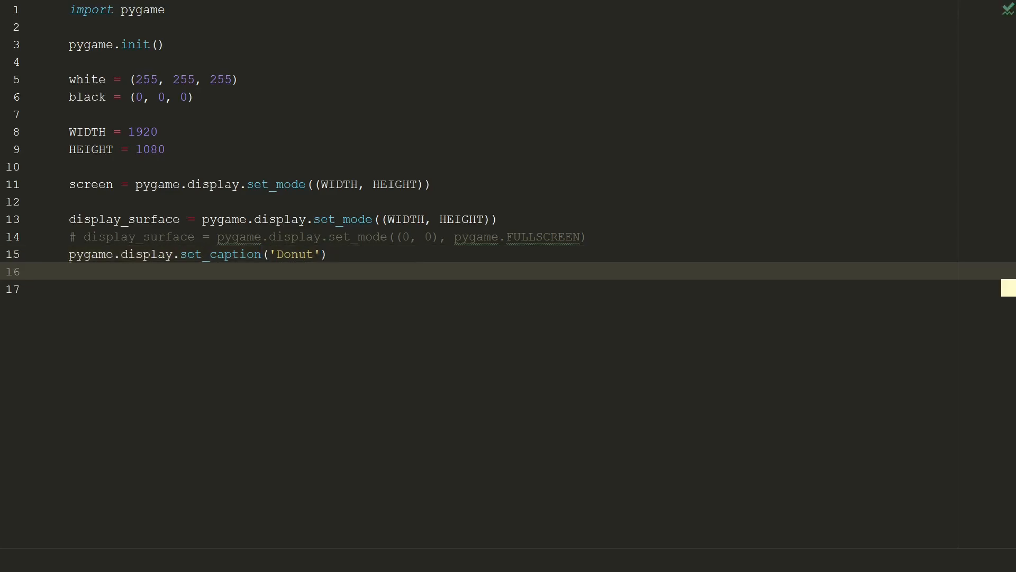
Step: Create font = pygame.font.SysFont('Arial', 18, bold=True)
type("font = pygame.font.SysFont('A")
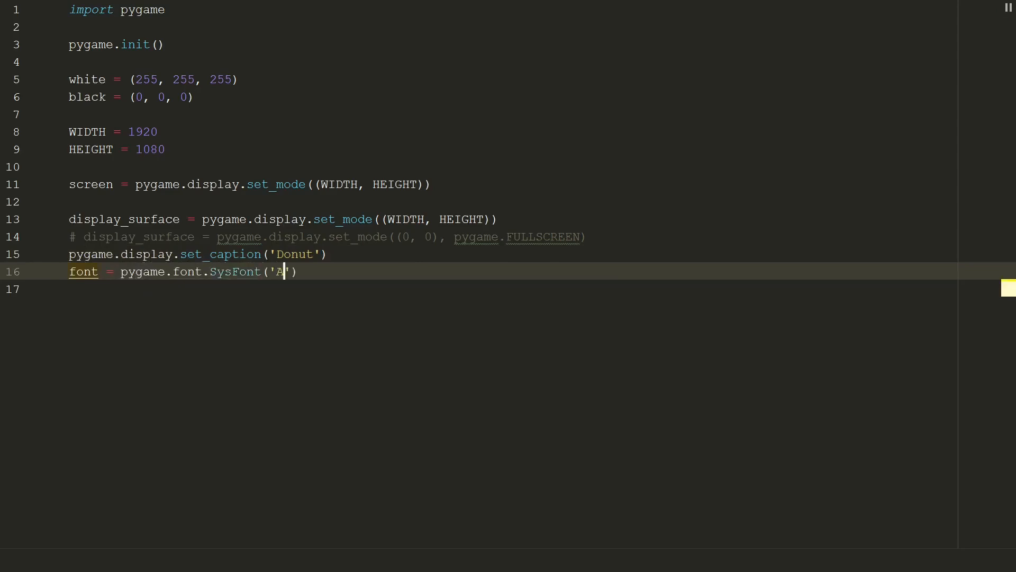
type("rial', 18, bold=True")
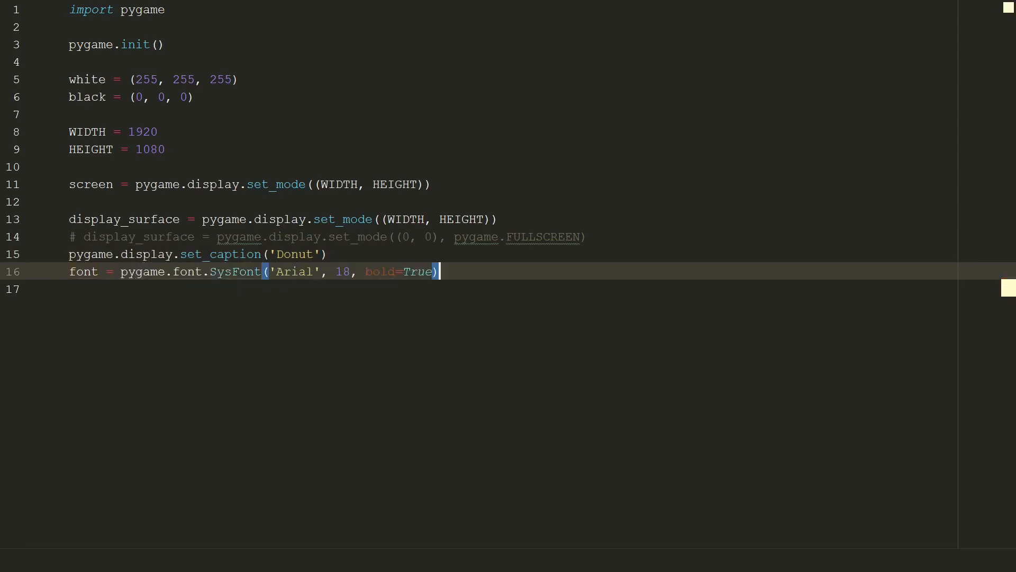
Step: Write run = True and a while loop with screen.fill((black)), '# our code' and pygame.display.update()
type("run = True")
type("while run:")
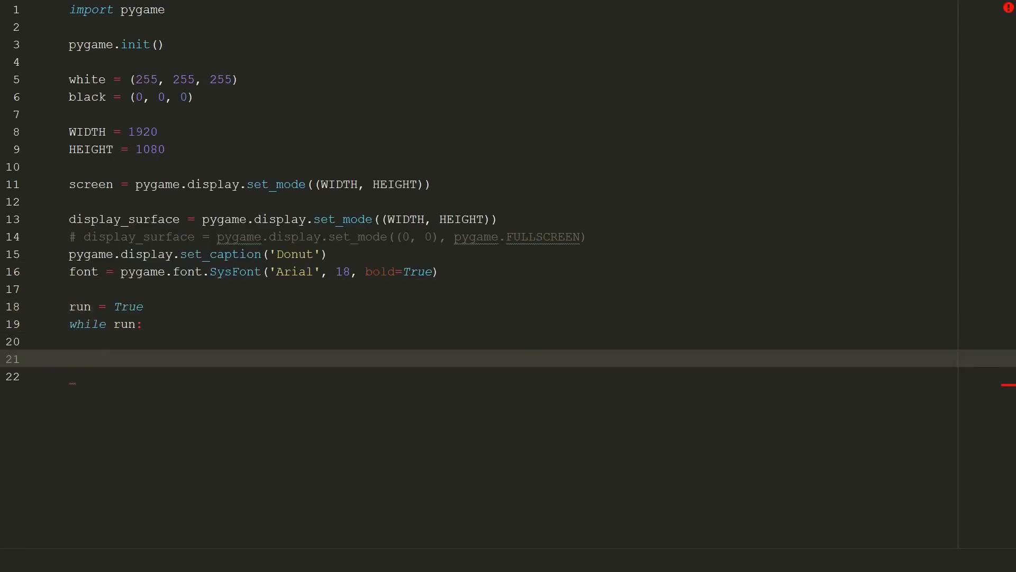
type("screen.fill((black))")
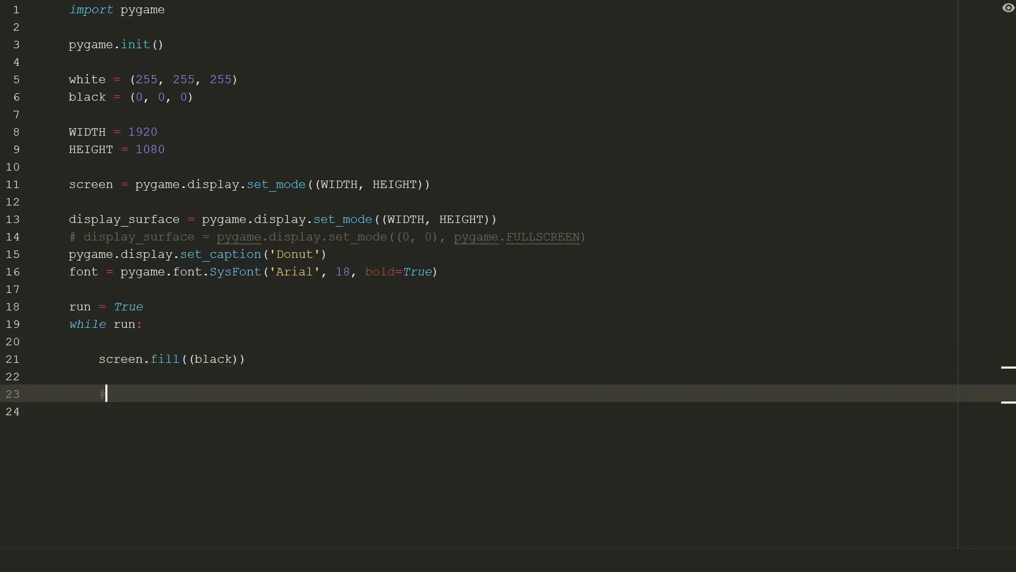
type("# our code")
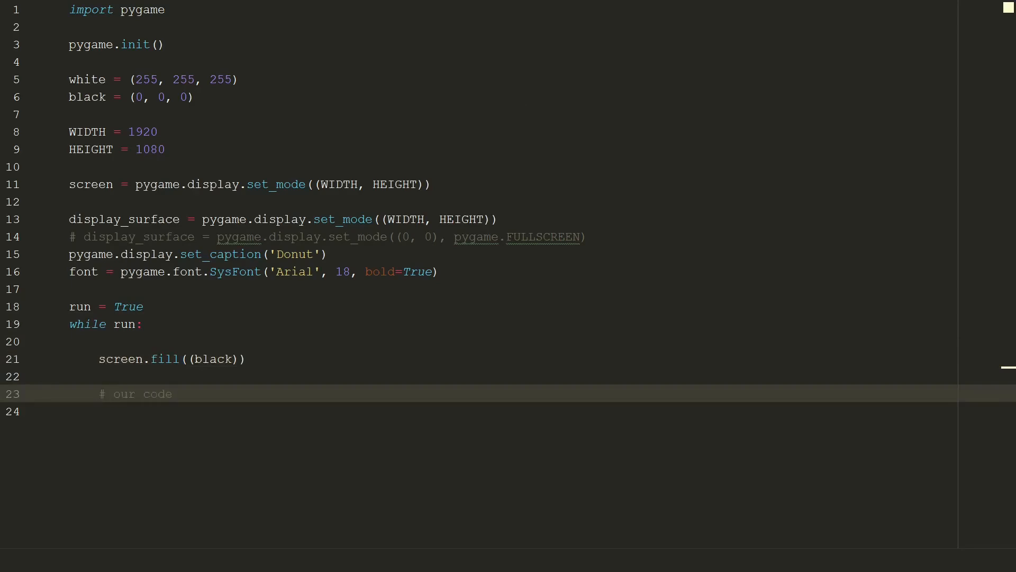
key("Enter")
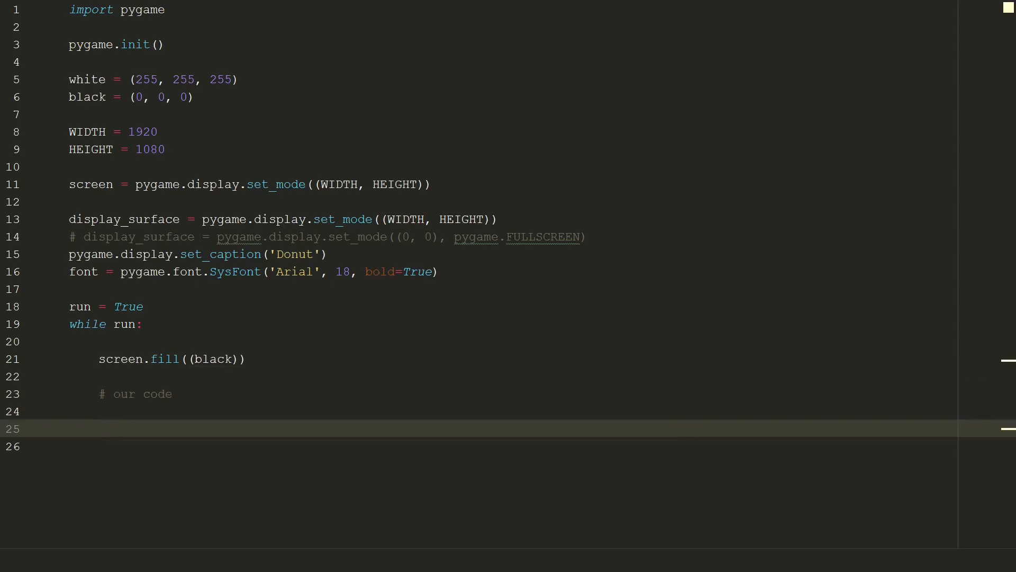
type("pygame.display.update()")
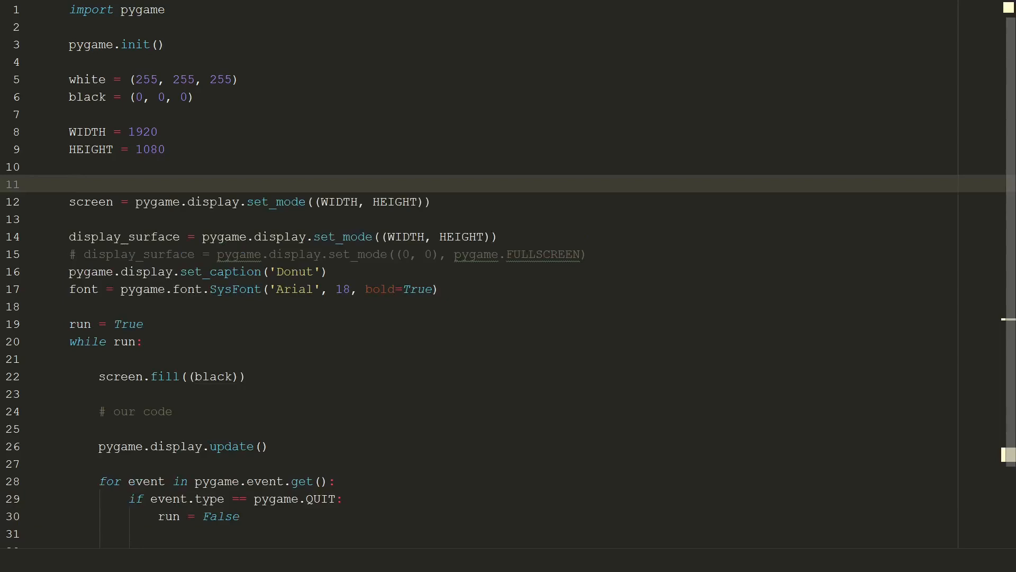
Step: Define start coordinates, x_separator = 10, rows and columns from the separators, and screen_size = rows * columns
type("x_start, y_start = 0, 0")
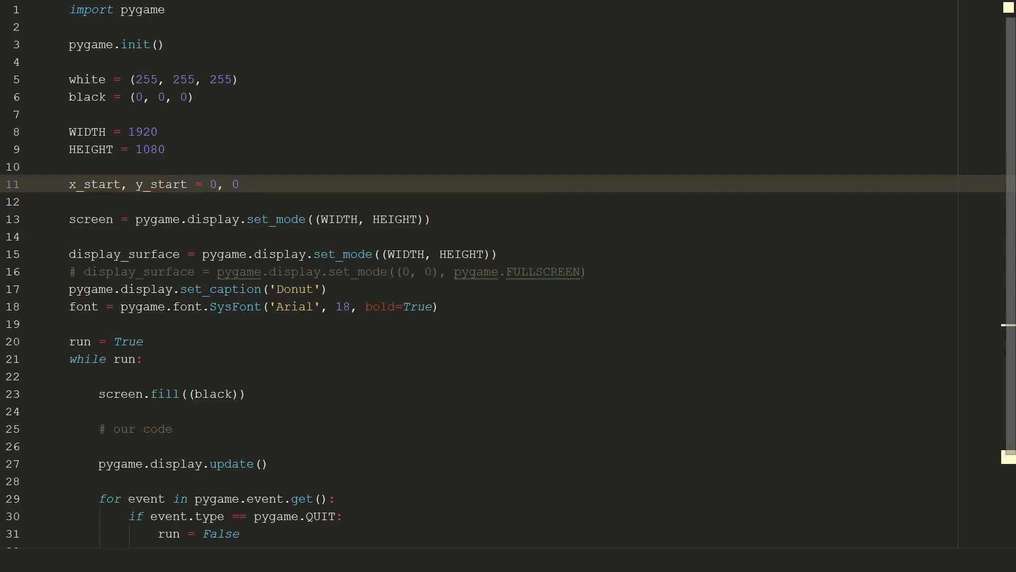
type("x_se")
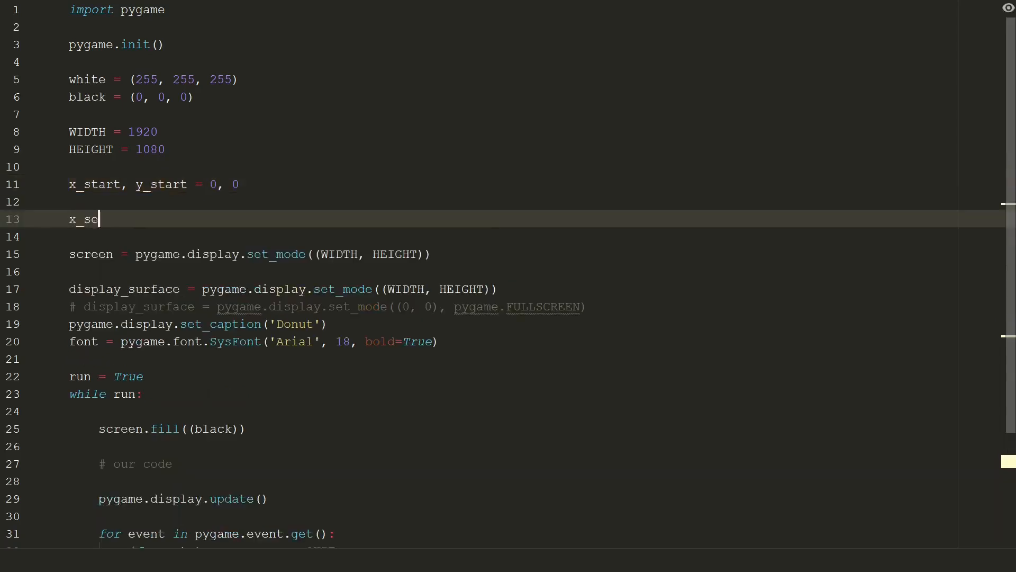
type("parator = 10")
type("rows = H")
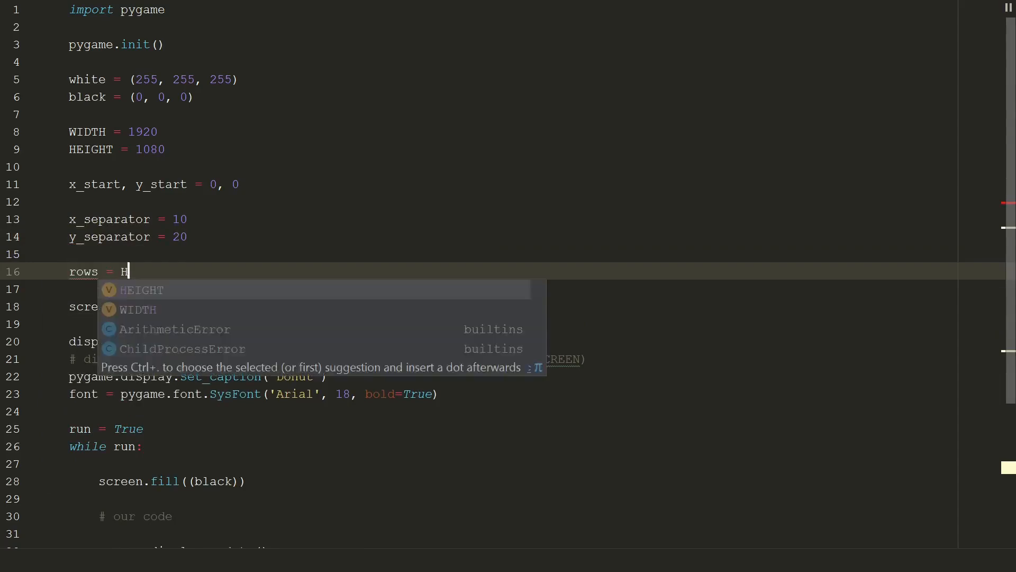
type("EIGHT // y_separator")
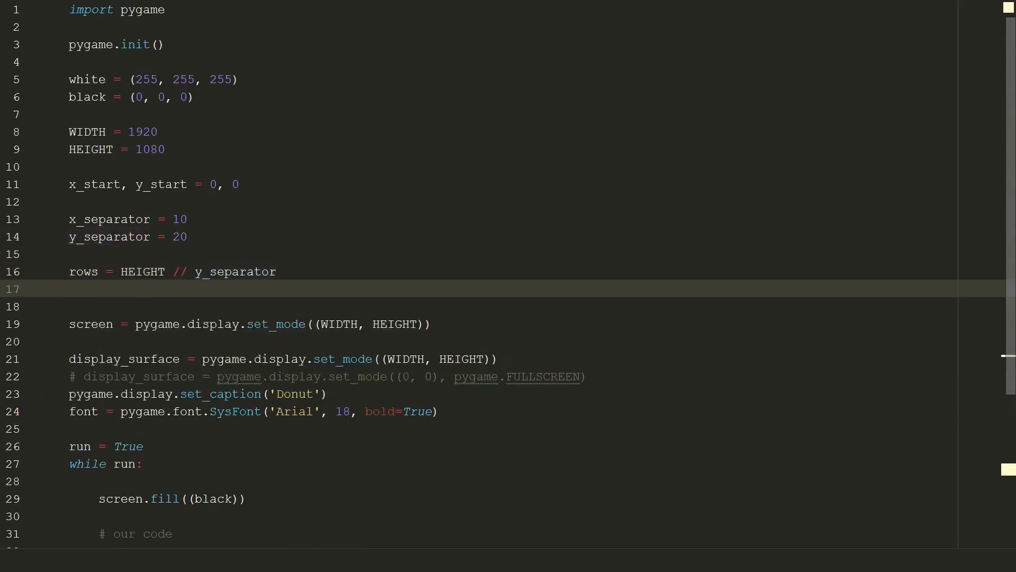
type("columns = WIDTH // x_separator")
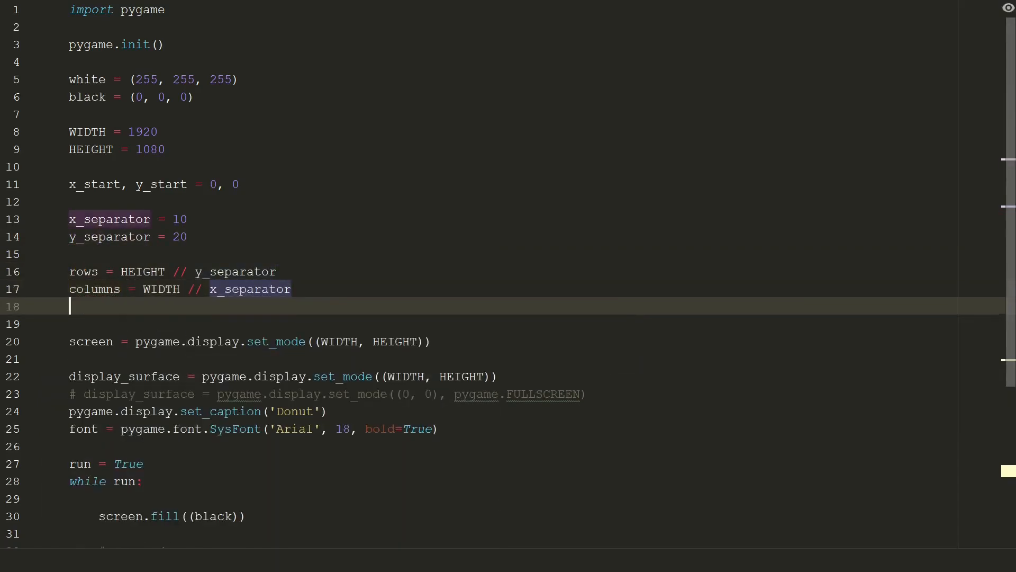
type("screen_size = rows * columns")
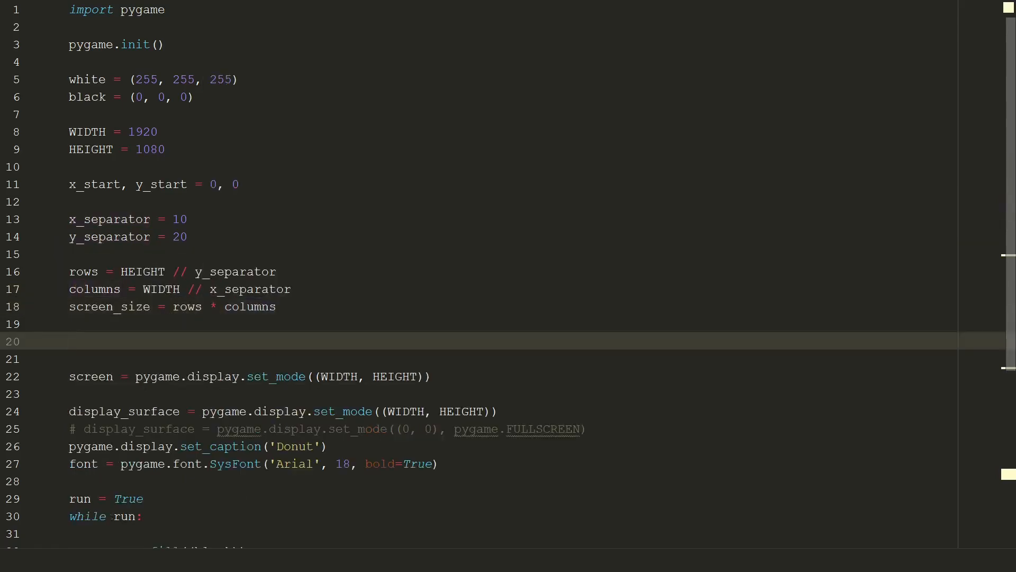
Step: Set x_offset = columns / 2, y_offset = rows / 2 and rotation angles A, B = 0, 0
type("x_offset = columns / 2")
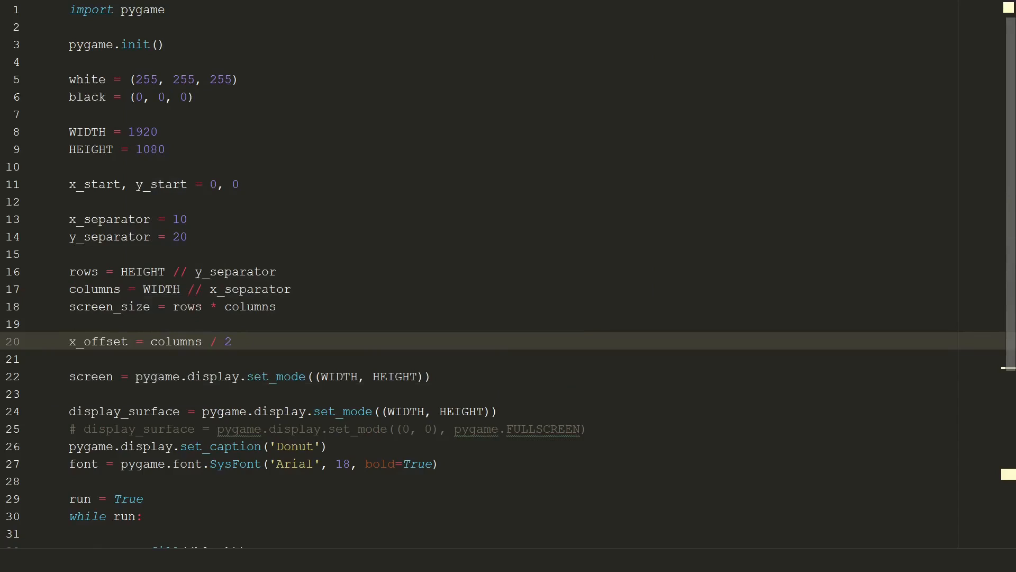
type("y_offset = rows / 2")
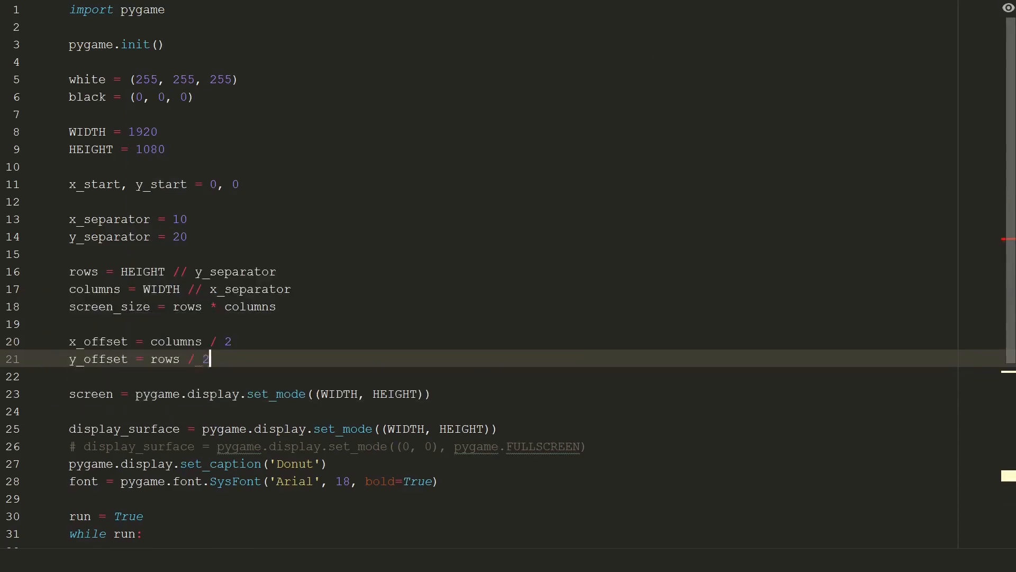
type("A, B = 0, 0")
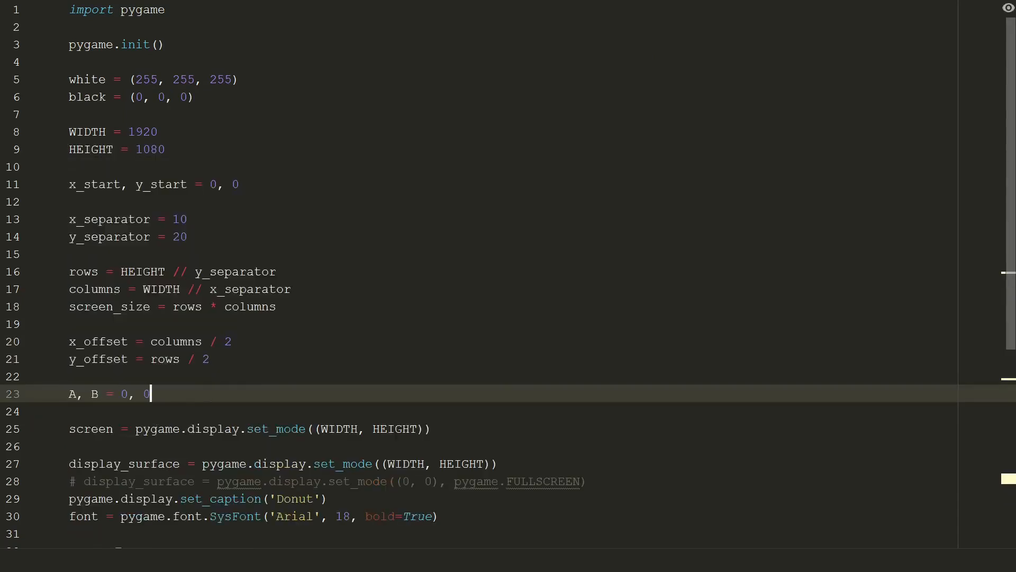
type("# rotating animation")
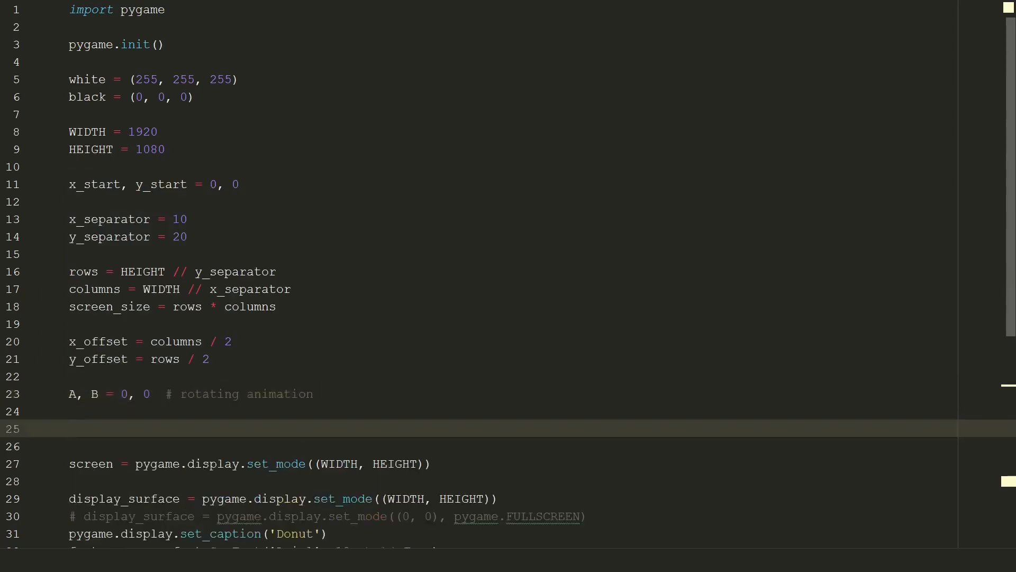
Step: Set theta_spacing = 10, phi_spacing = 1 and the luminance string chars = ".,-~:;=!*#$@"
type("theta_spacing =")
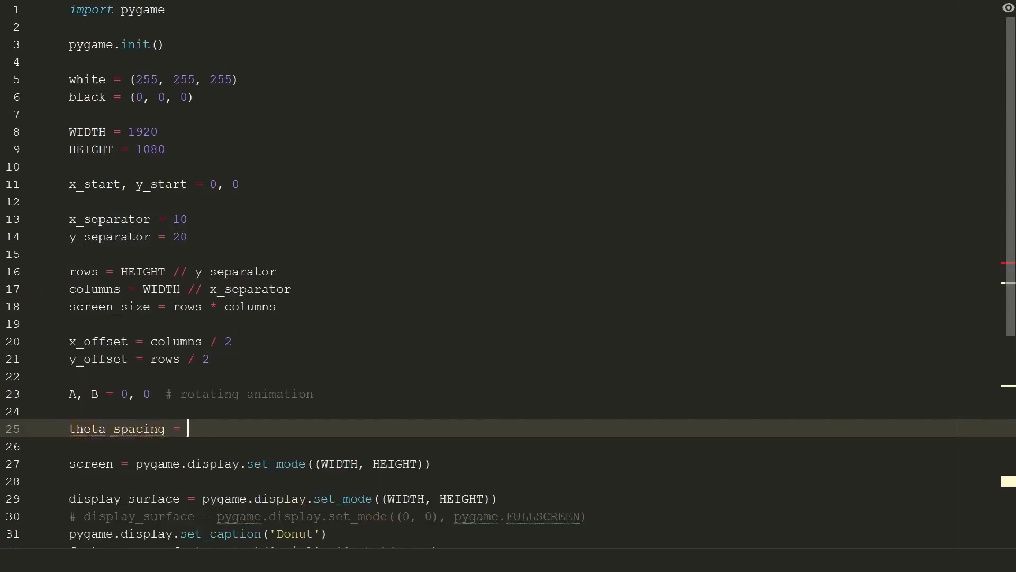
type("10")
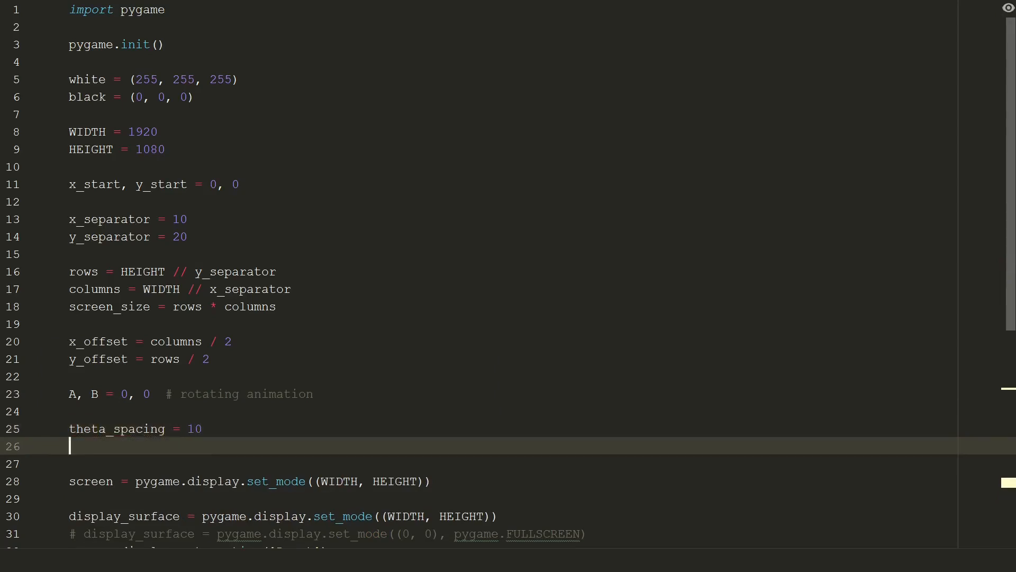
type("phi_spac")
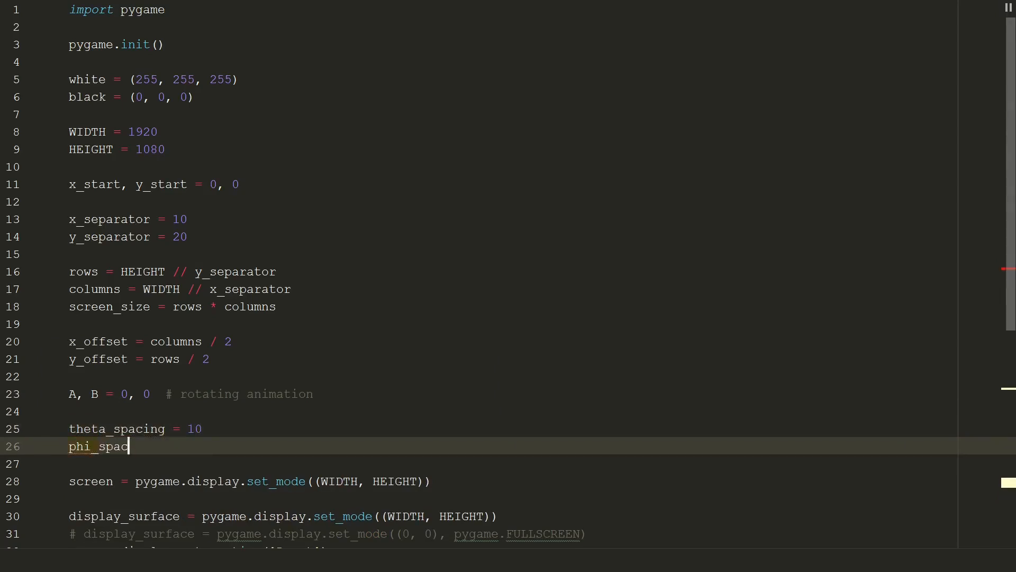
type("ing = 1")
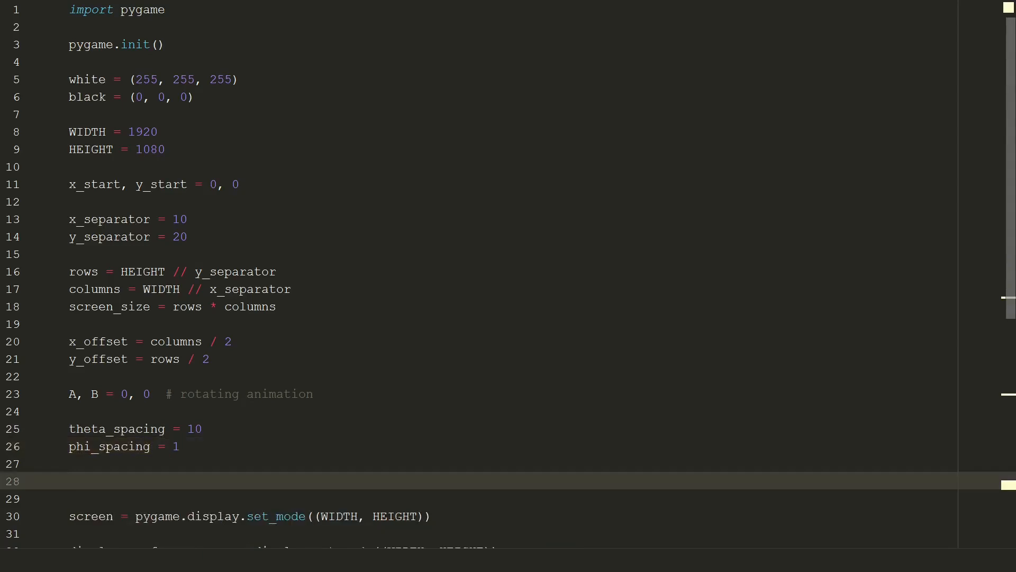
type("chars = \".,-~:\"")
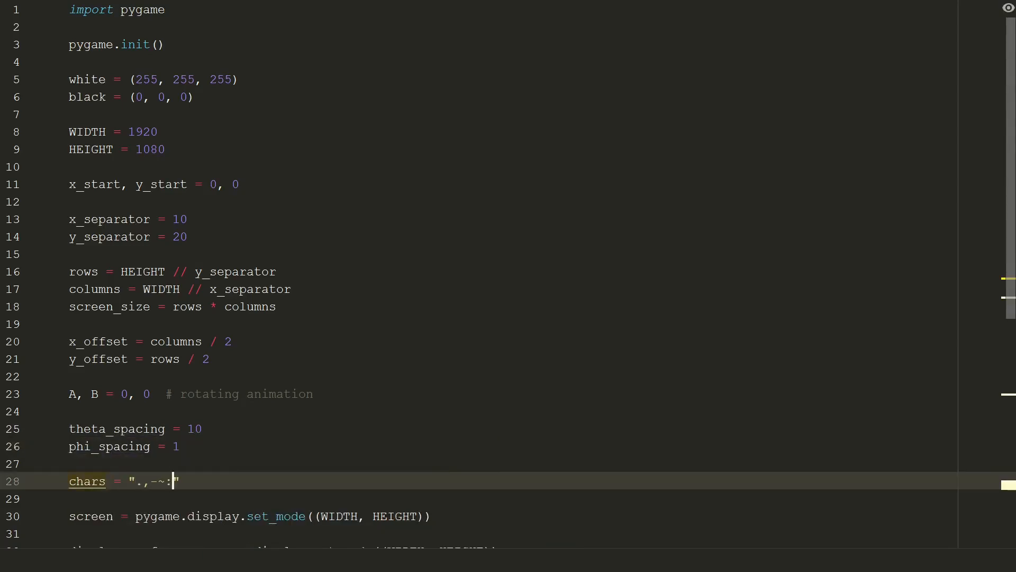
type(";=!*#$@\"  # luminance index")
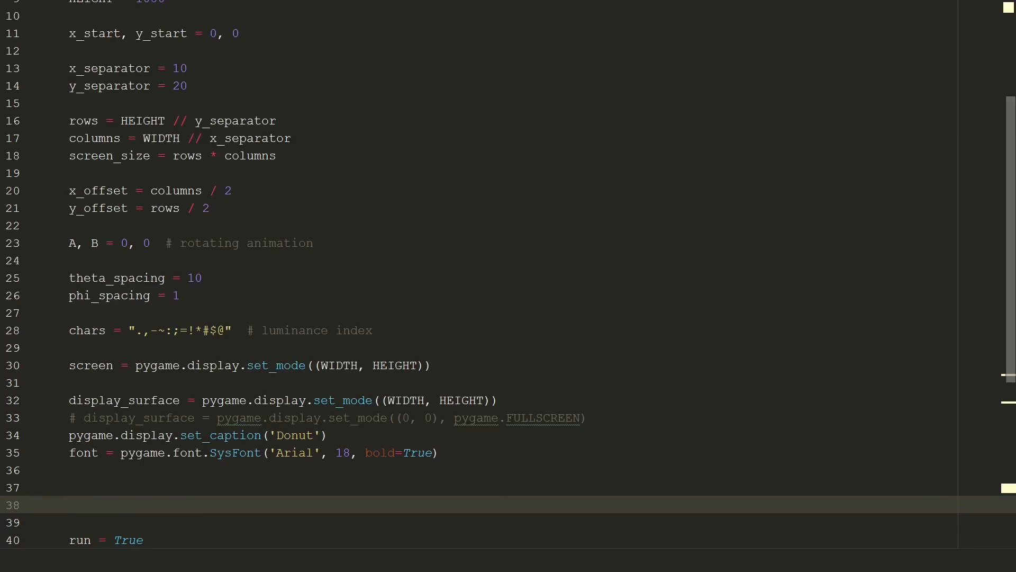
Step: Define text_display(letter, x_start, y_start) rendering the letter in white and blitting it at (x_start, y_start)
type("def text_display(lette")
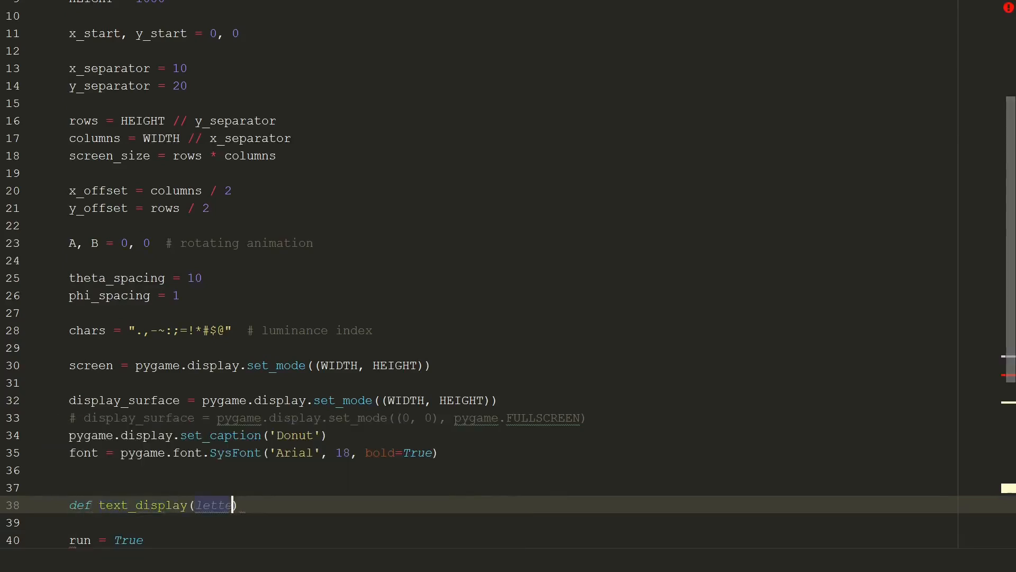
type("r, x_start, y_start):")
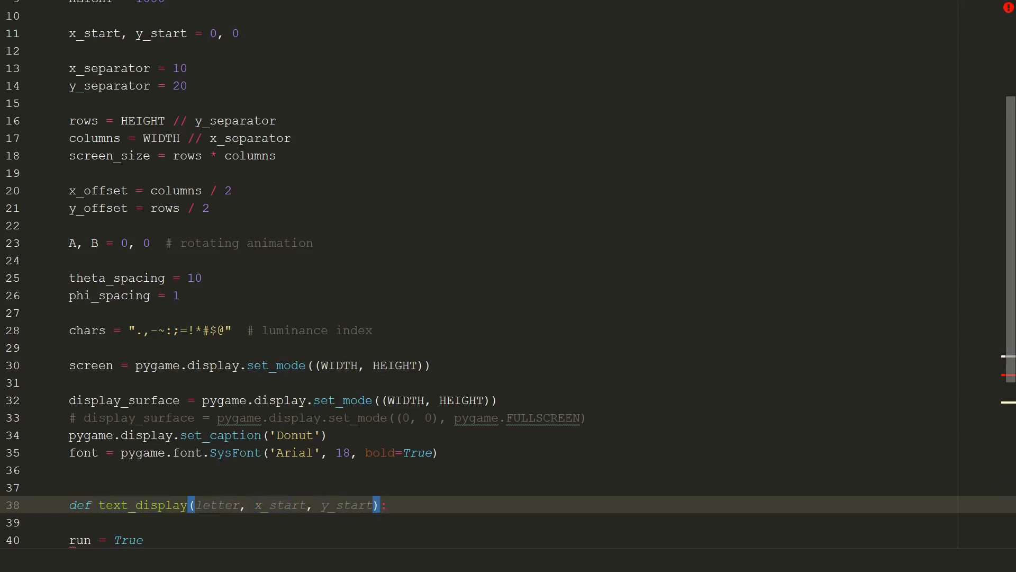
type("text = font.render(str(letter),")
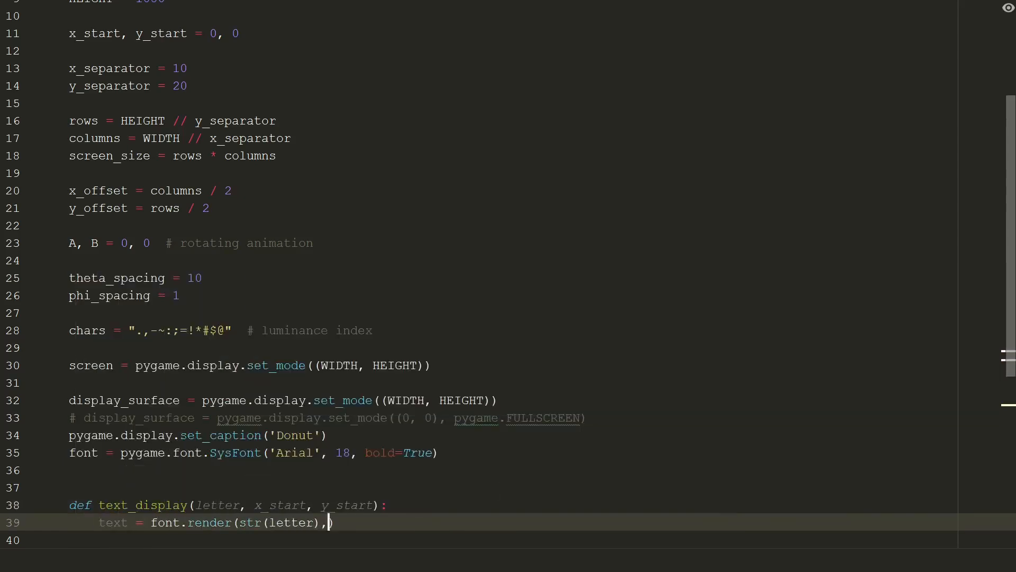
type("True, white)")
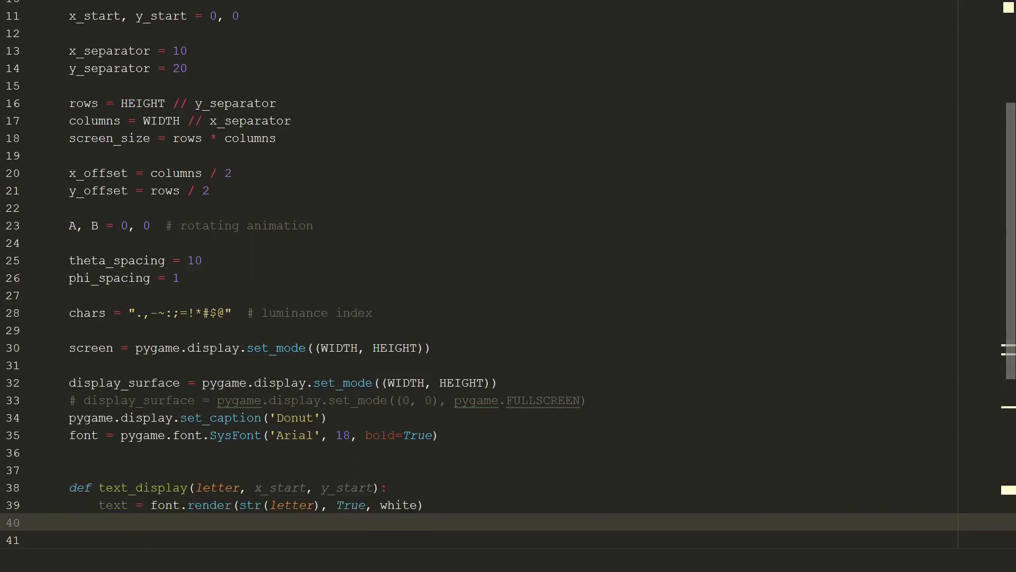
type("display_surface.blit(text,)")
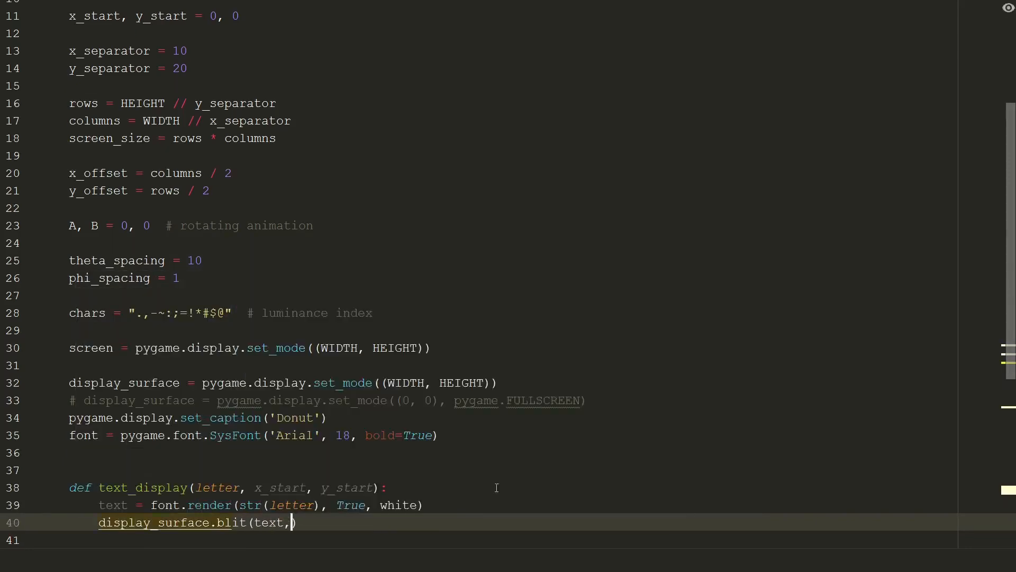
type("(x_start, y_start))")
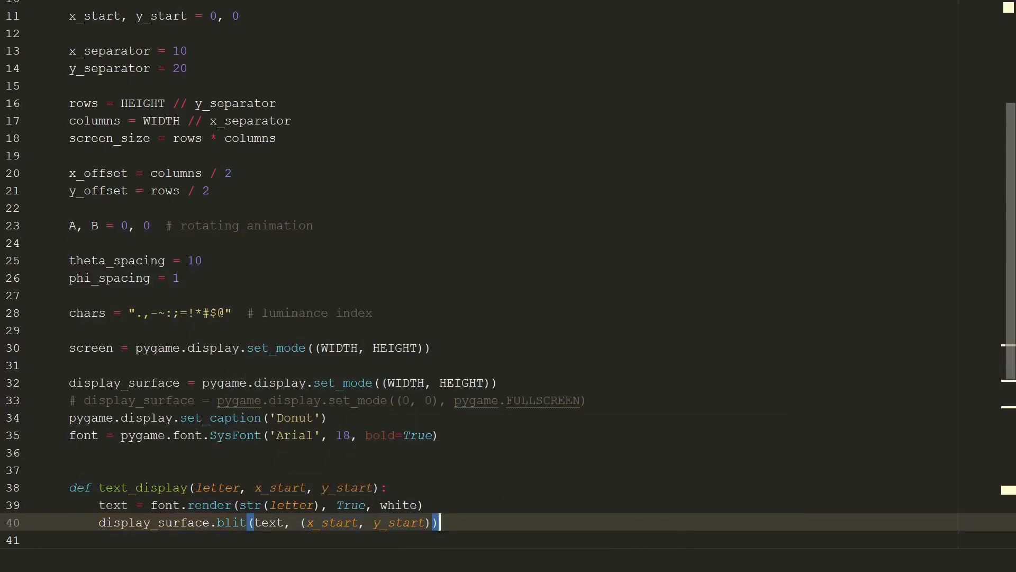
key("Enter")
type("n = math.")
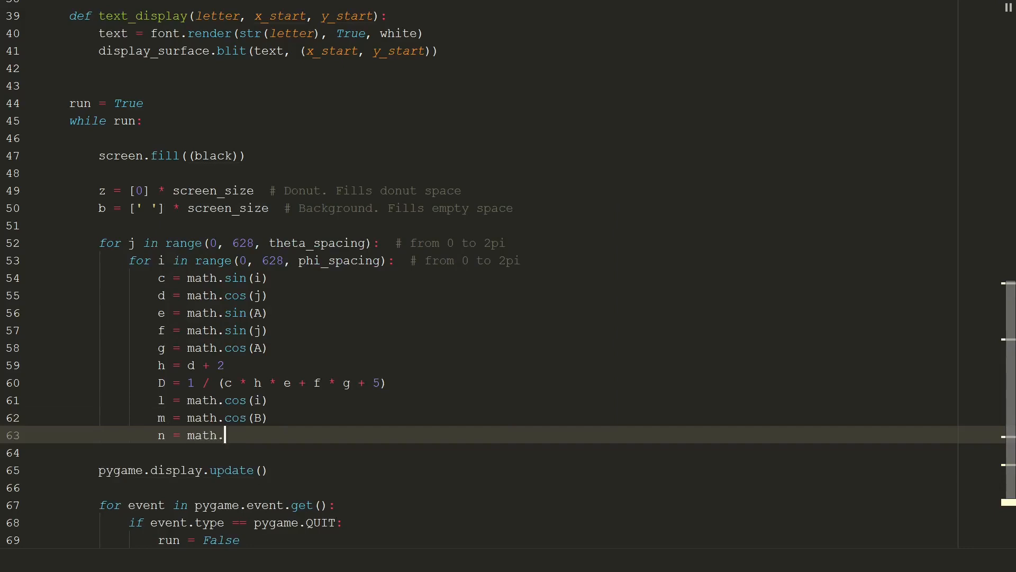
Step: Write the donut math inside the loop, including the c * h * g - f * e term and the text_display call
type("= c * h * g - f * e")
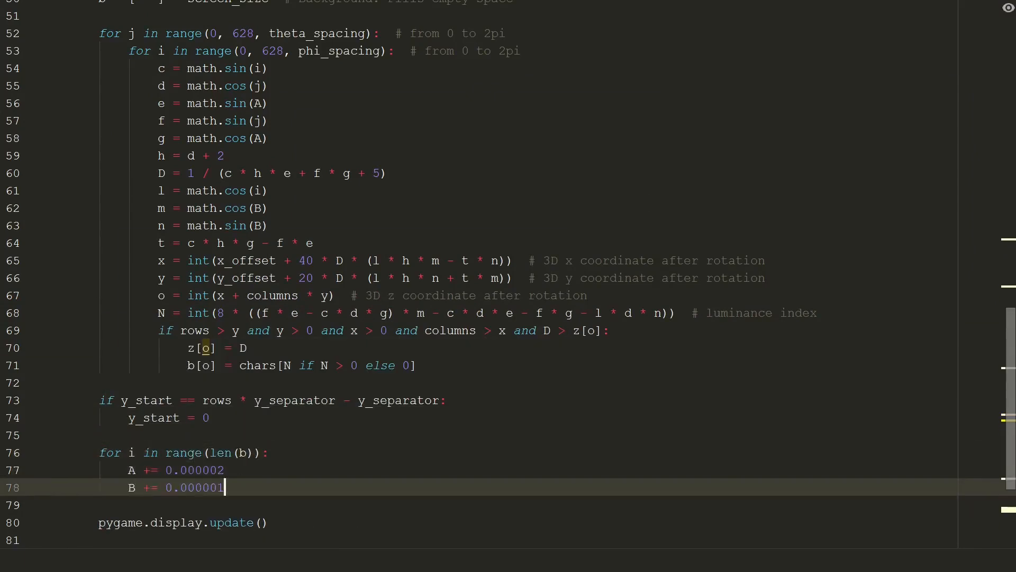
type("text_d")
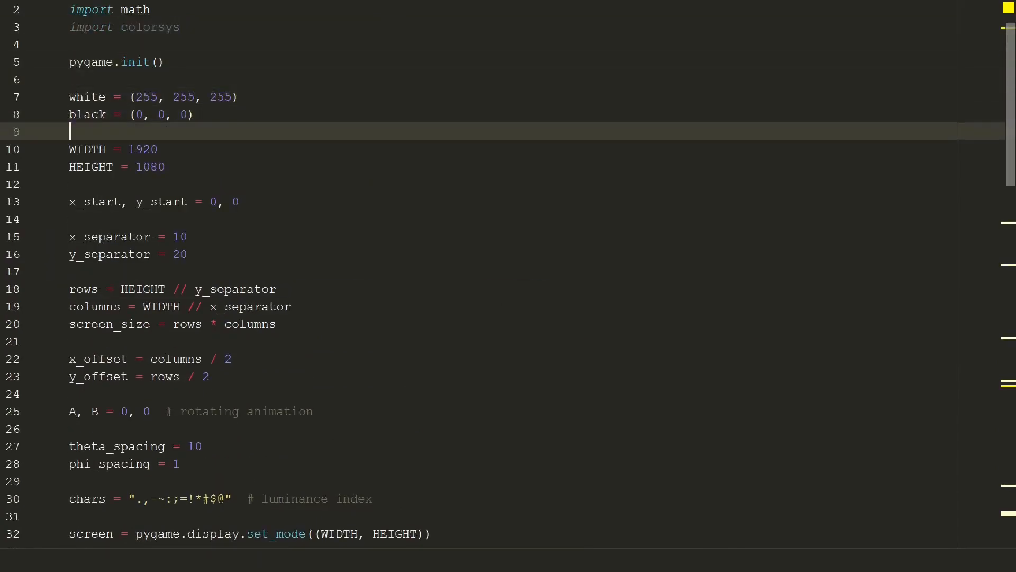
Step: Add hue = 0 with the colorsys-based hsv2rgb colouring, then move to the bottom of the script
type("hue = 0")
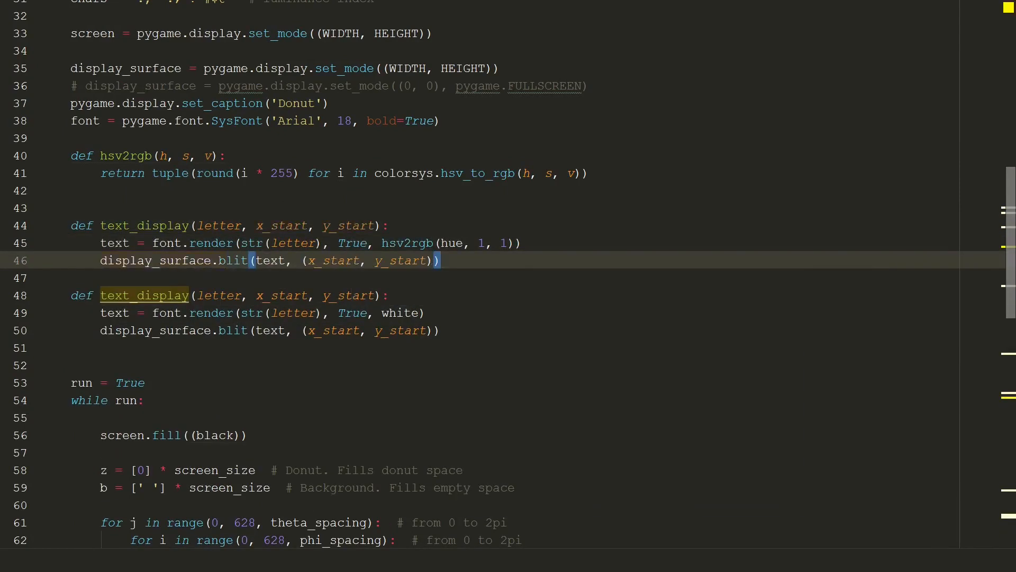
scroll("down", 3)
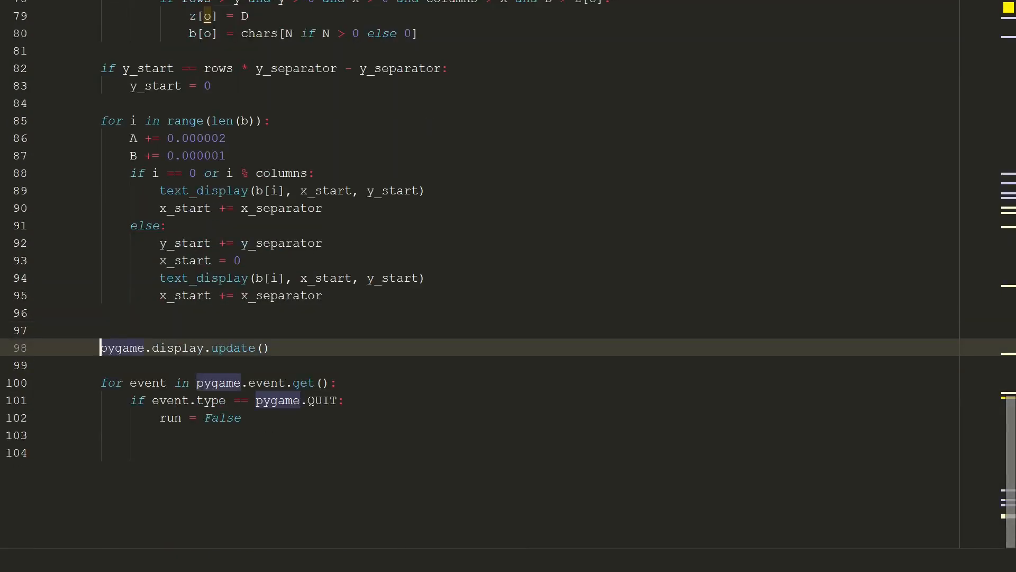
Step: Add hue += 0.005 after pygame.display.update() so the colour shifts each frame
key("Enter")
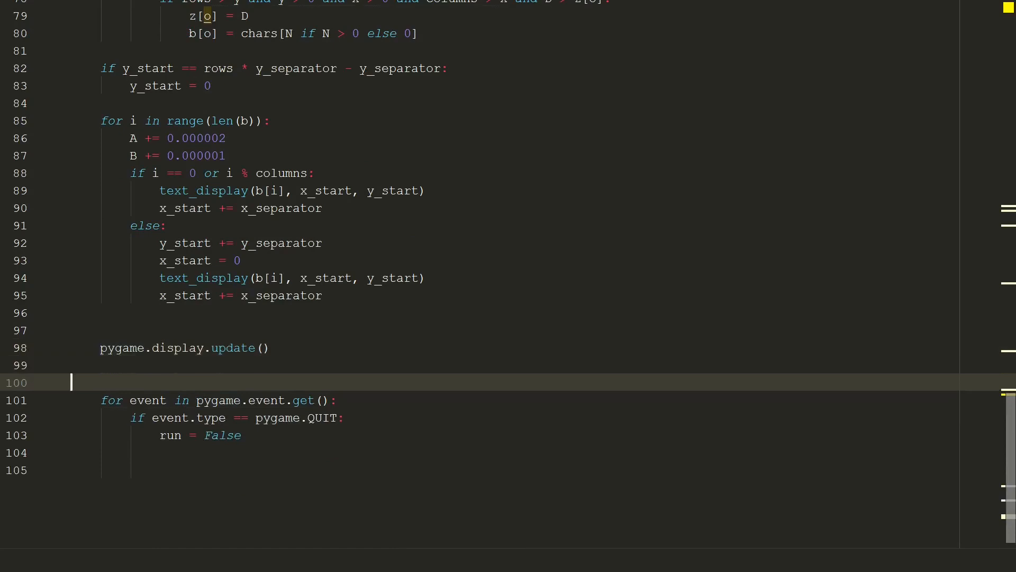
key("Enter")
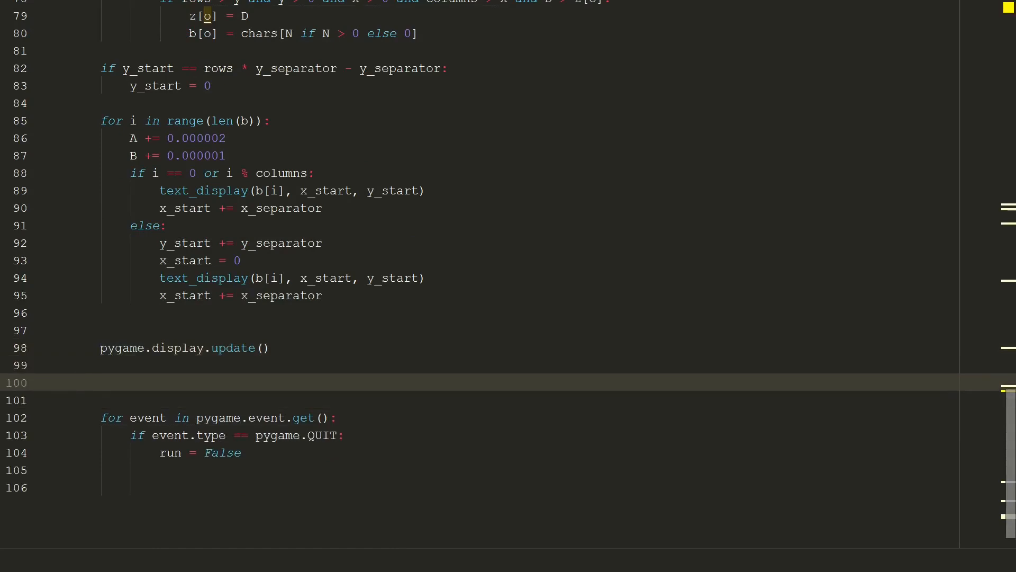
type("hue += 0.005")
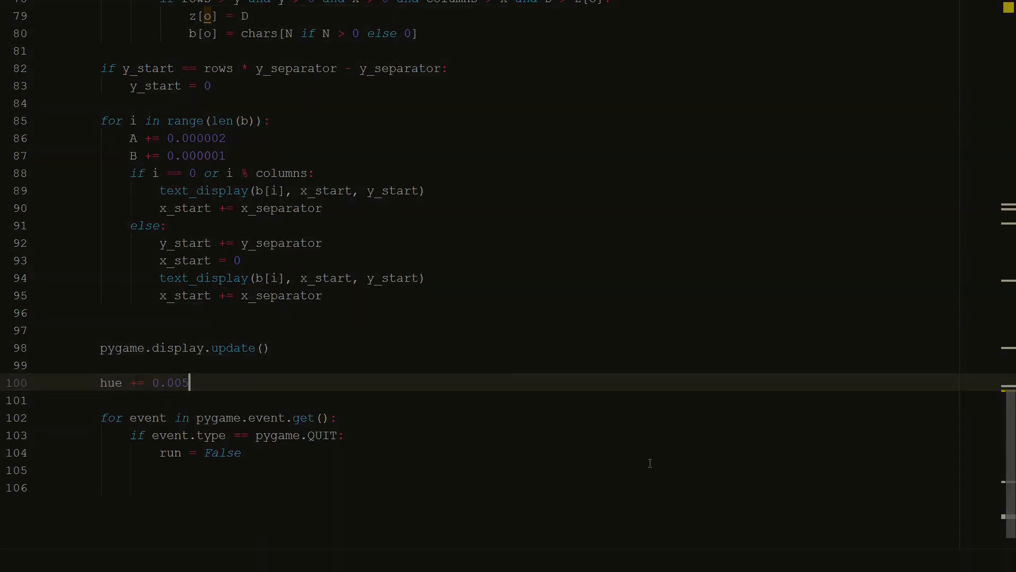